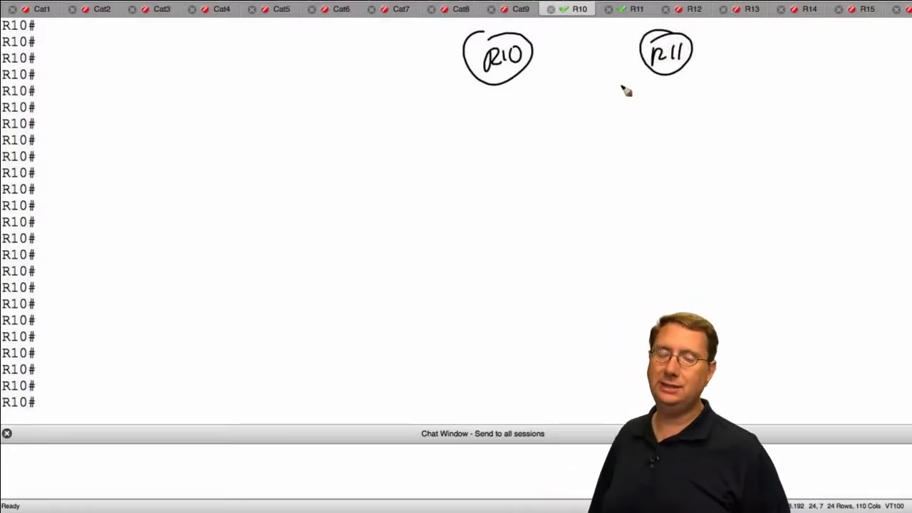
- Show R10's CDP neighbors, noting R11 on Ser 2/0 and CAT1 on Eth 0/0
{"action": "left_click_drag", "start_coordinate": [536, 61], "coordinate": [645, 56]}
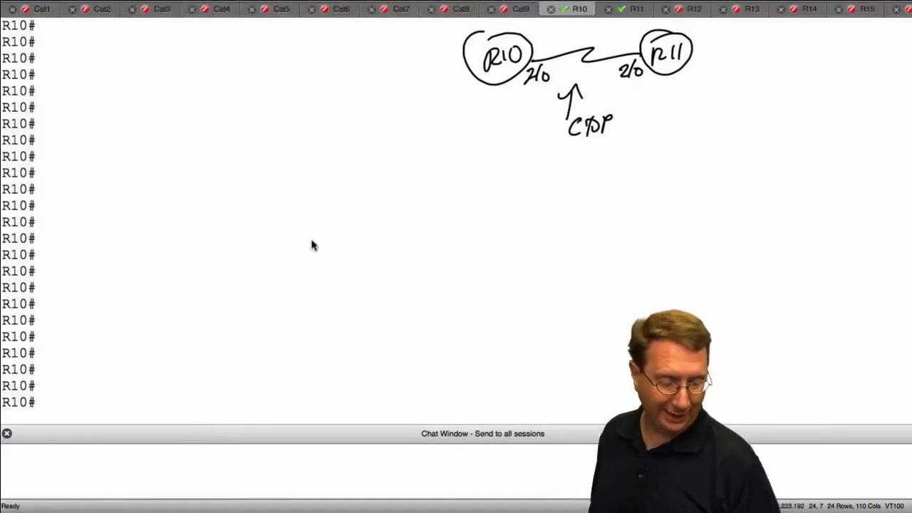
{"action": "type", "text": "show cdp nei"}
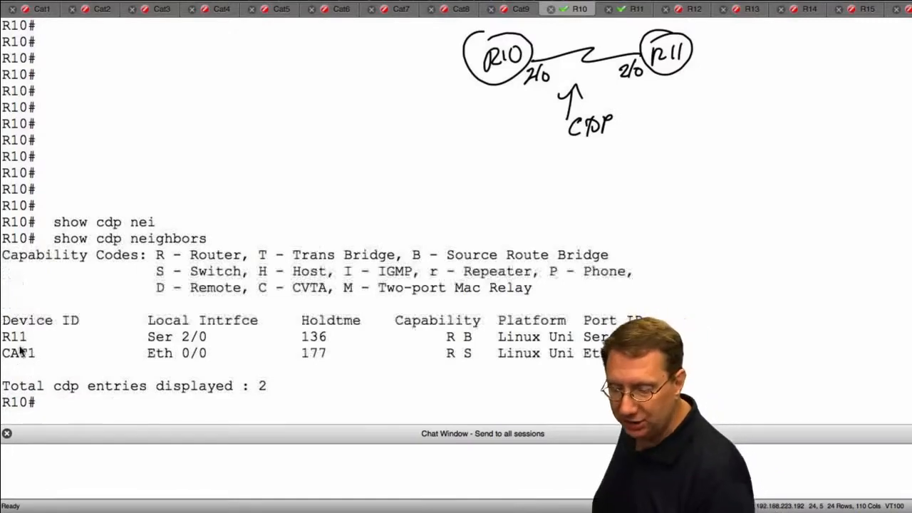
{"action": "double_click", "coordinate": [20, 352]}
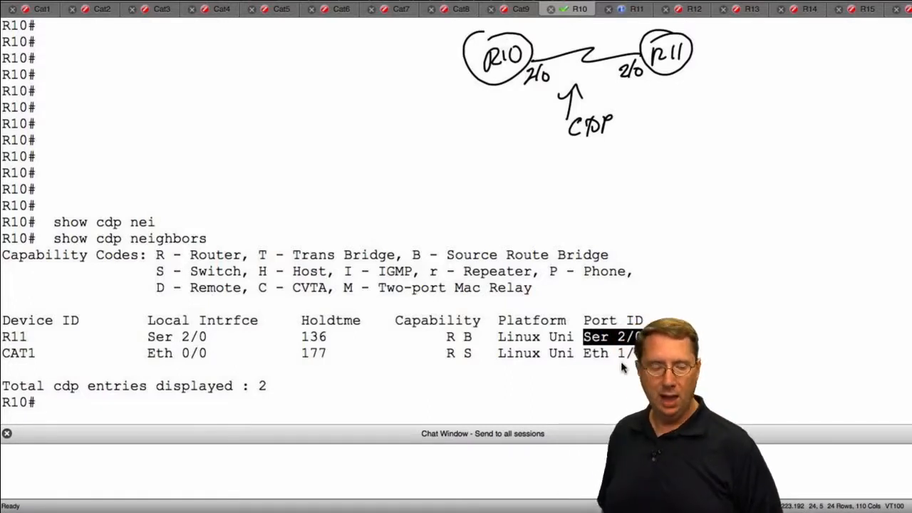
{"action": "type", "text": "show"}
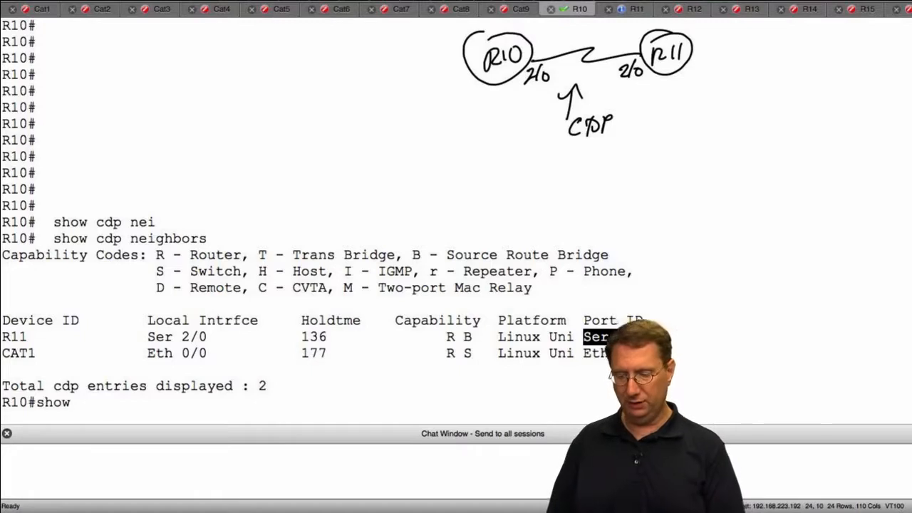
{"action": "type", "text": "c"}
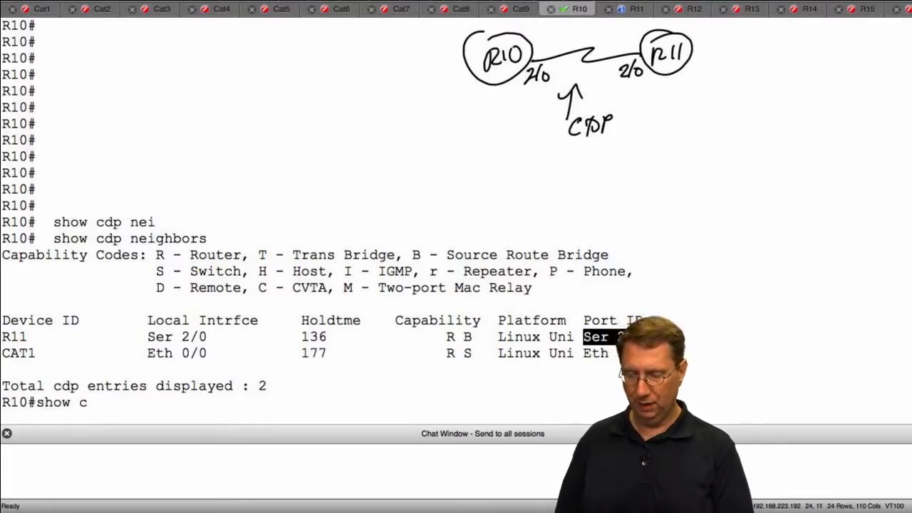
{"action": "type", "text": "lldp"}
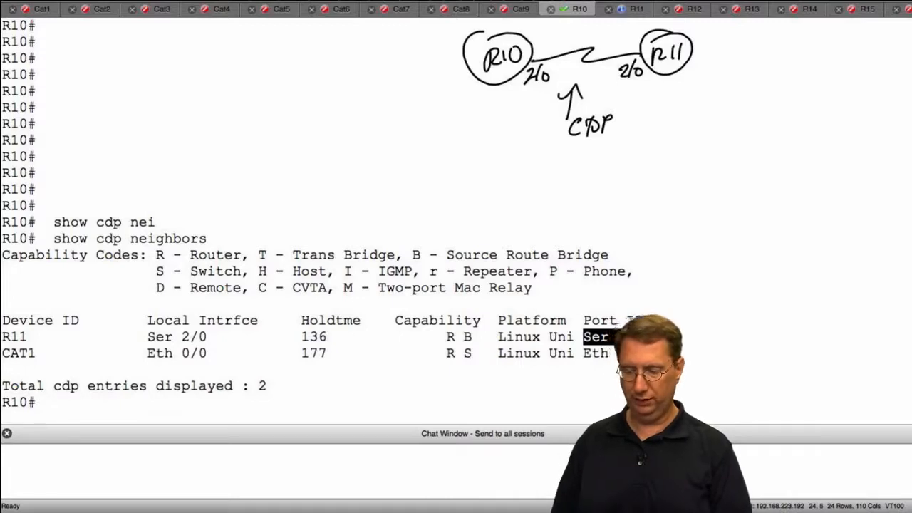
- Enable LLDP with 'lldp run' on R10 and R11, then show R11's CDP timers
{"action": "type", "text": "conf t"}
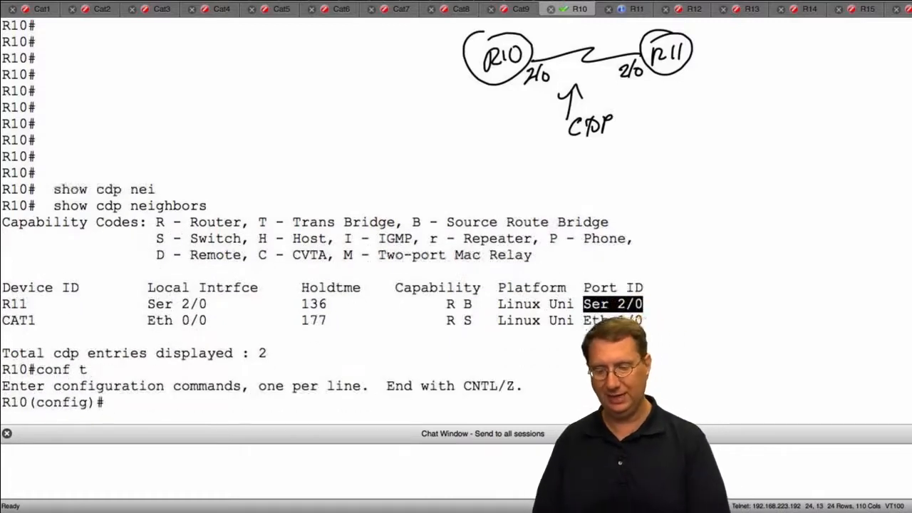
{"action": "type", "text": "lldp run"}
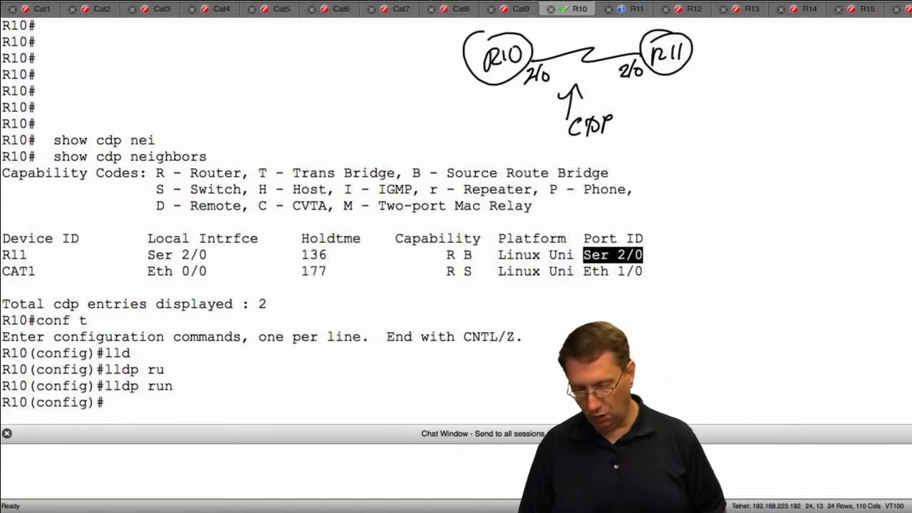
{"action": "left_click", "coordinate": [632, 9]}
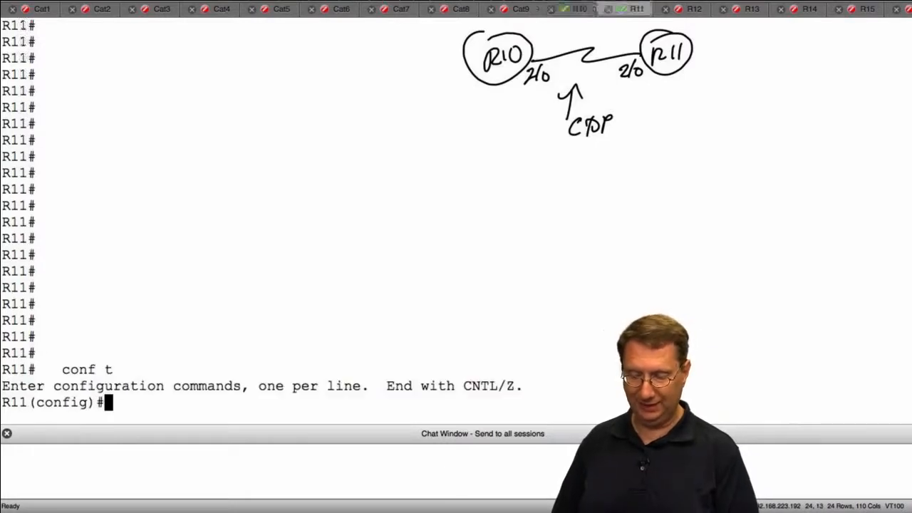
{"action": "type", "text": "lldp ru"}
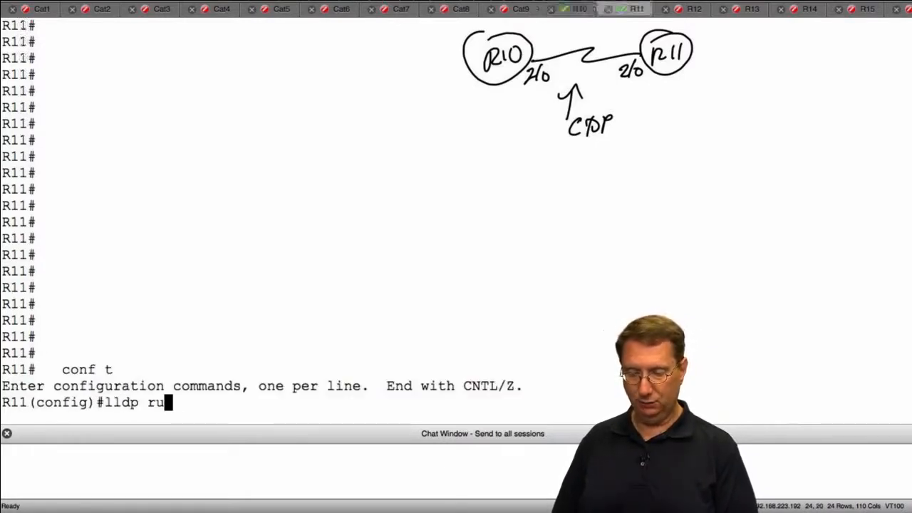
{"action": "key", "text": "enter"}
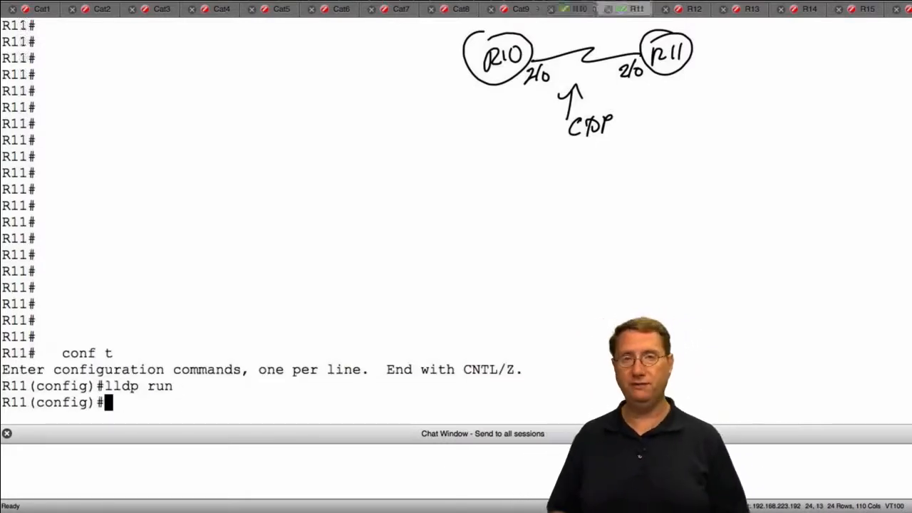
{"action": "type", "text": "show cdp"}
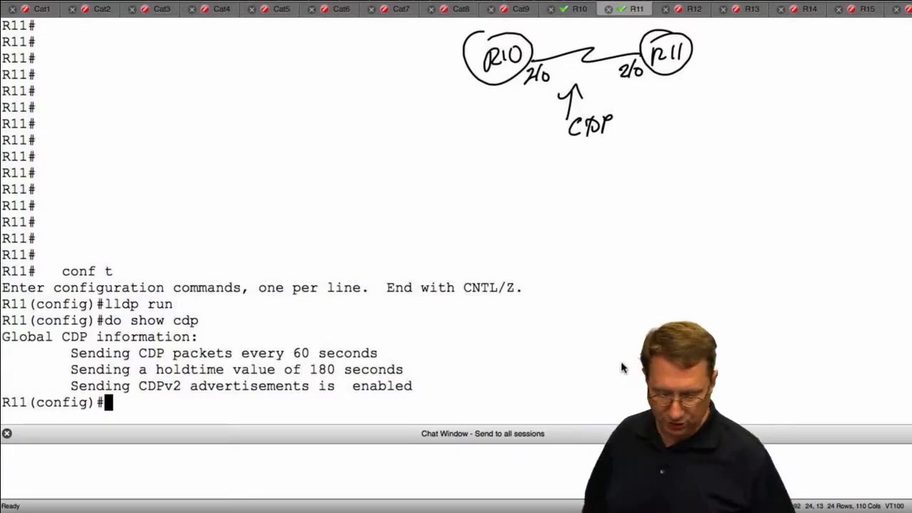
- Show R11's LLDP status: active, 30-second advertisements, 120-second hold time
{"action": "type", "text": "show lldp"}
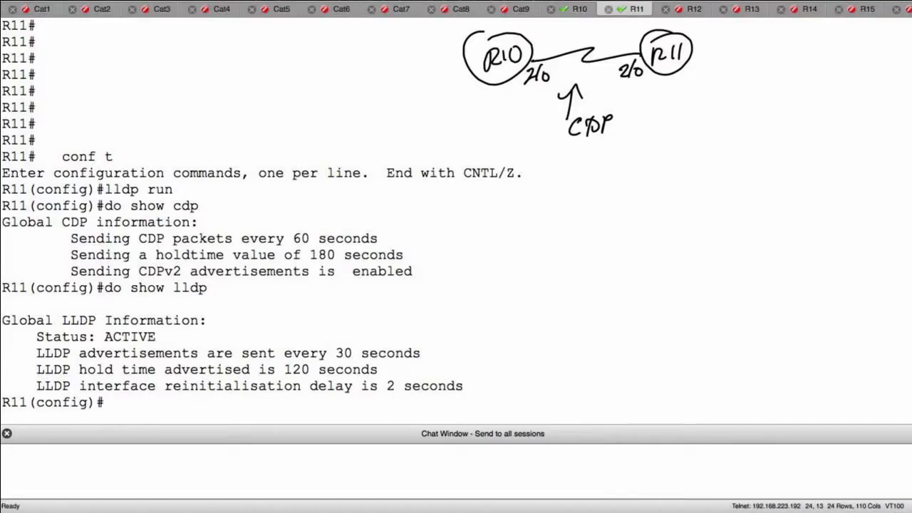
{"action": "left_click_drag", "start_coordinate": [295, 235], "coordinate": [306, 243]}
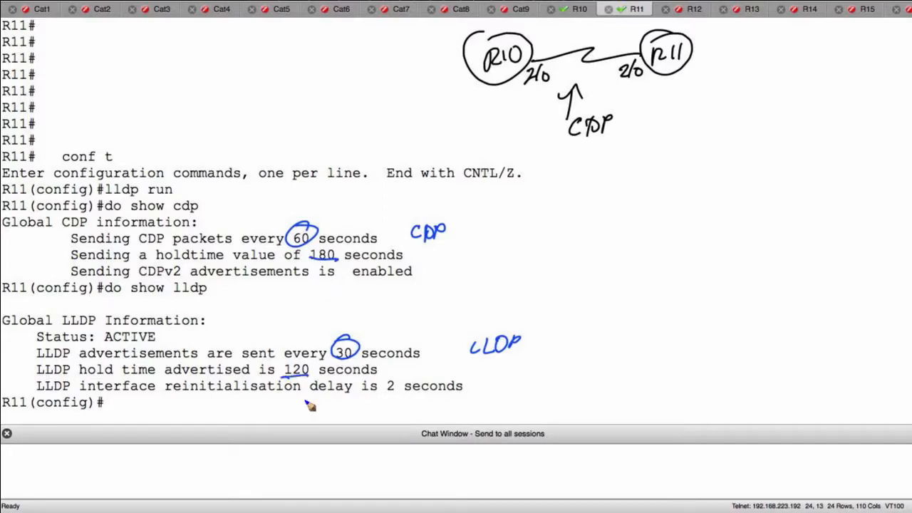
{"action": "mouse_move", "coordinate": [467, 233]}
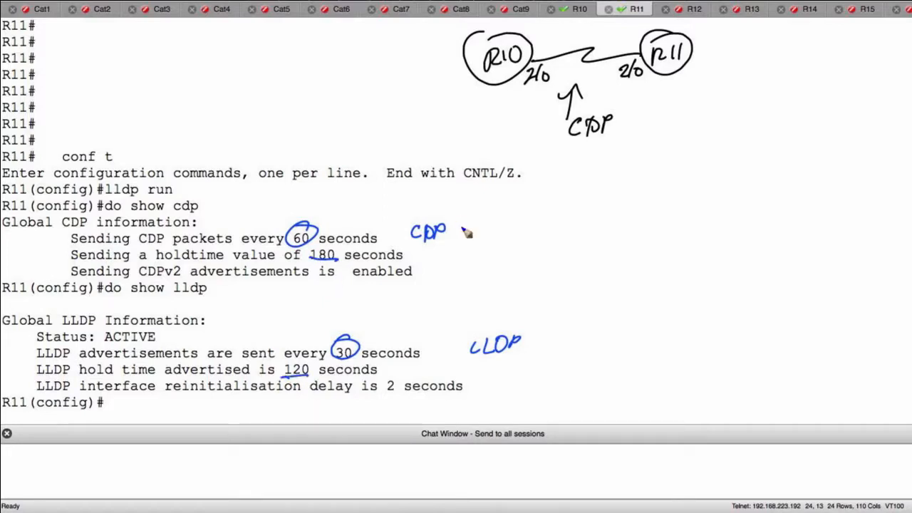
{"action": "mouse_move", "coordinate": [74, 278]}
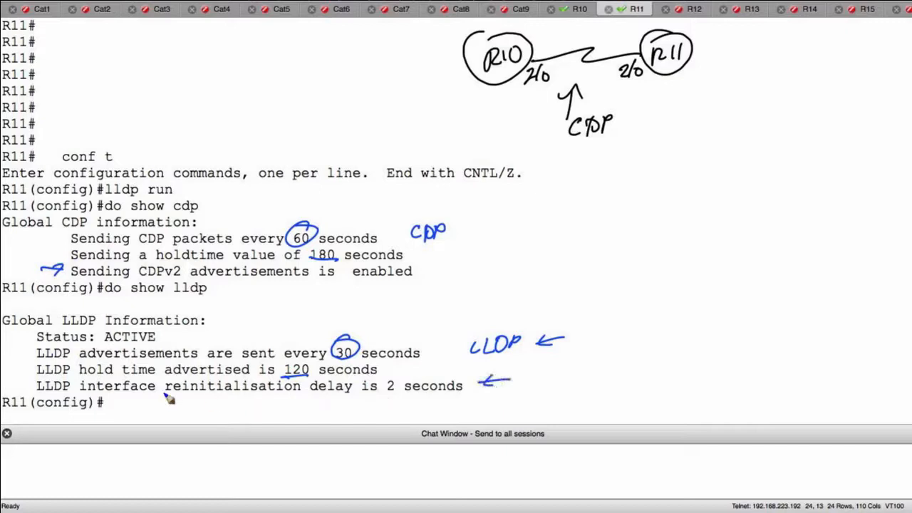
{"action": "left_click_drag", "start_coordinate": [164, 394], "coordinate": [397, 393]}
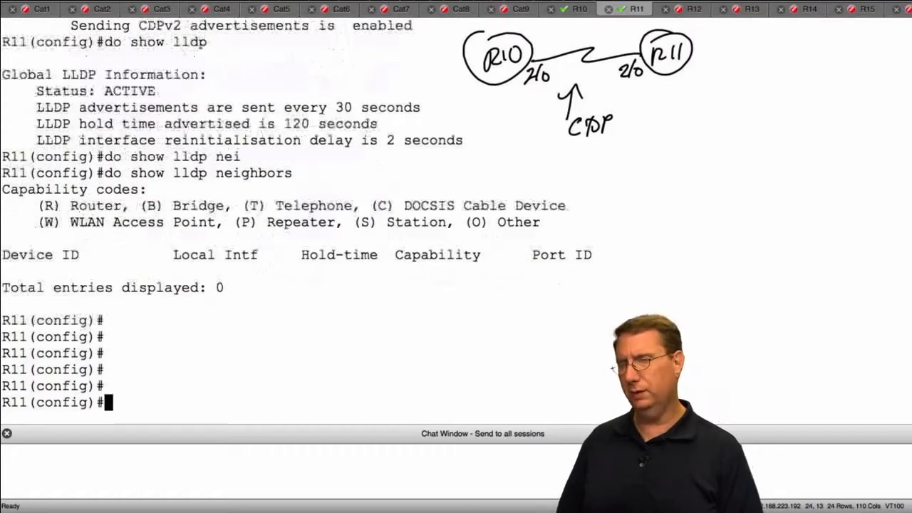
- Confirm R11 has no LLDP neighbors and bring the R10 session back into view
{"action": "type", "text": "show"}
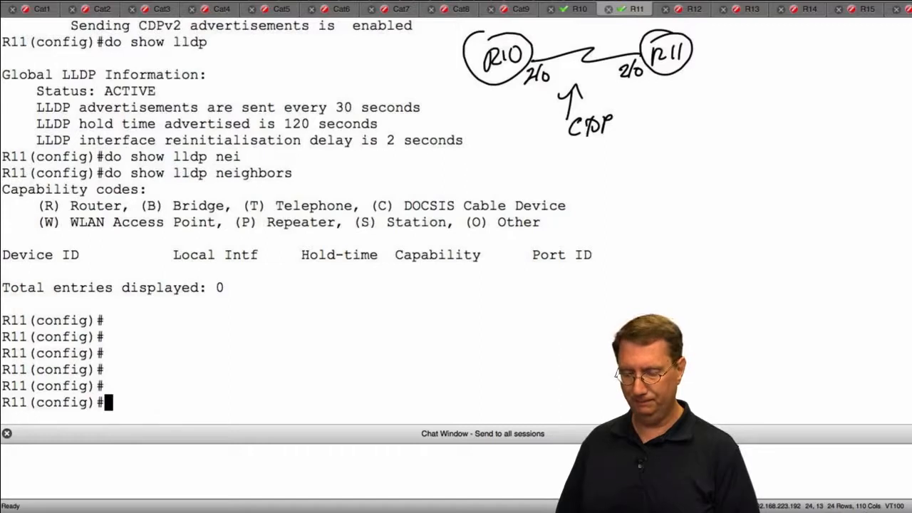
{"action": "type", "text": "show"}
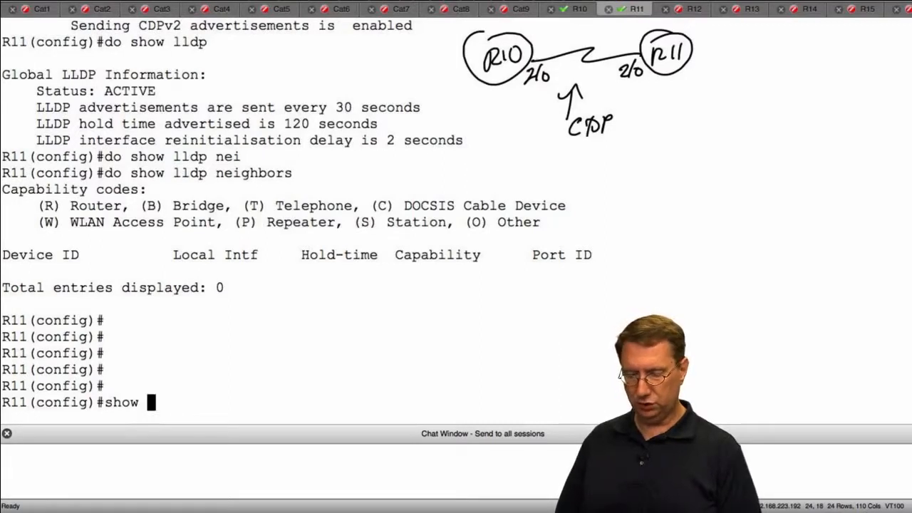
{"action": "type", "text": "cdp"}
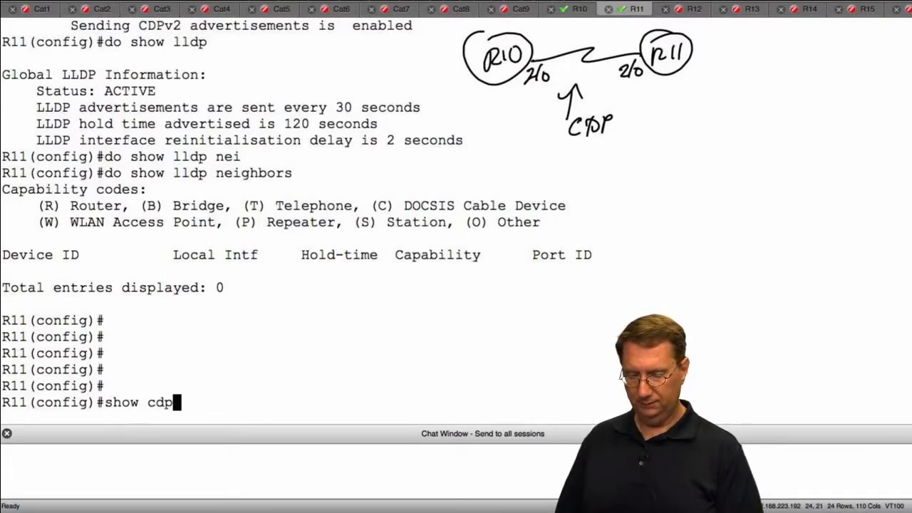
{"action": "type", "text": "show ll"}
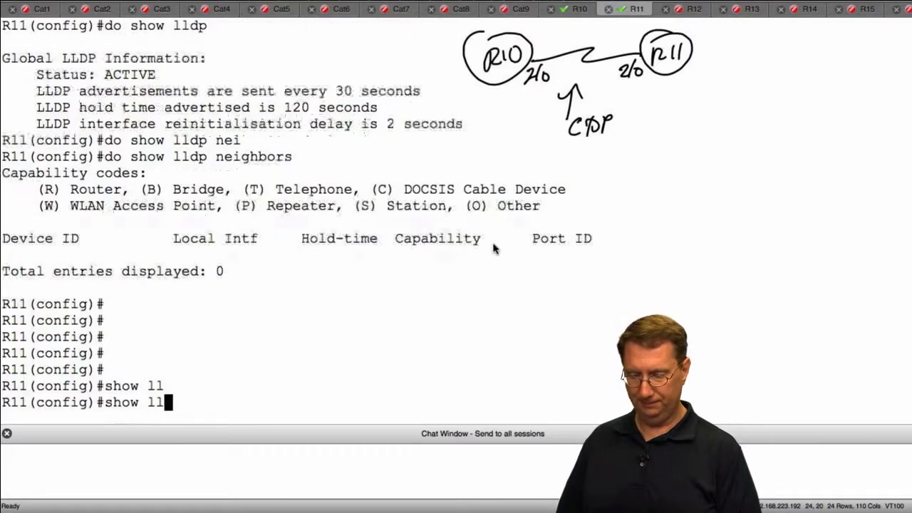
{"action": "type", "text": "d"}
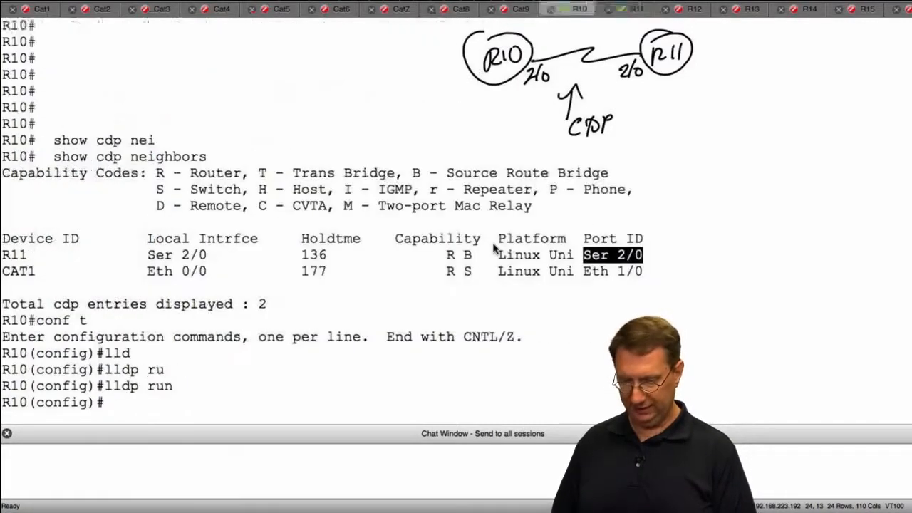
- Exit configuration mode on R10 and run 'show lldp neighbors'
{"action": "type", "text": "exit"}
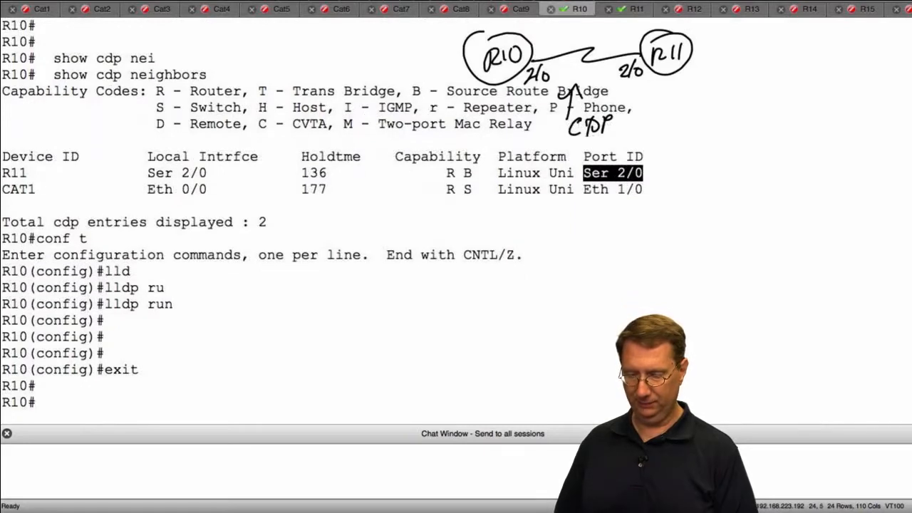
{"action": "type", "text": "show lldp neighbors"}
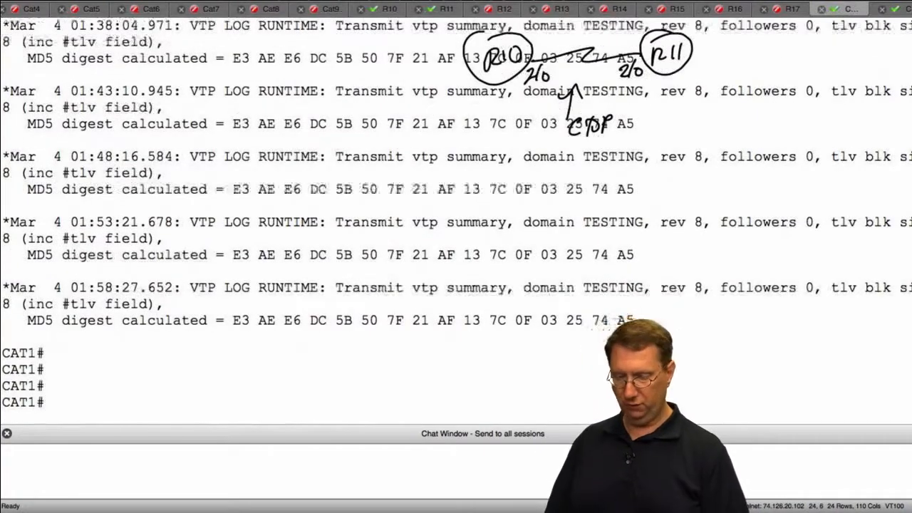
- Show CAT1's version and CDP neighbors, then bring up another session's login prompt
{"action": "type", "text": "show version"}
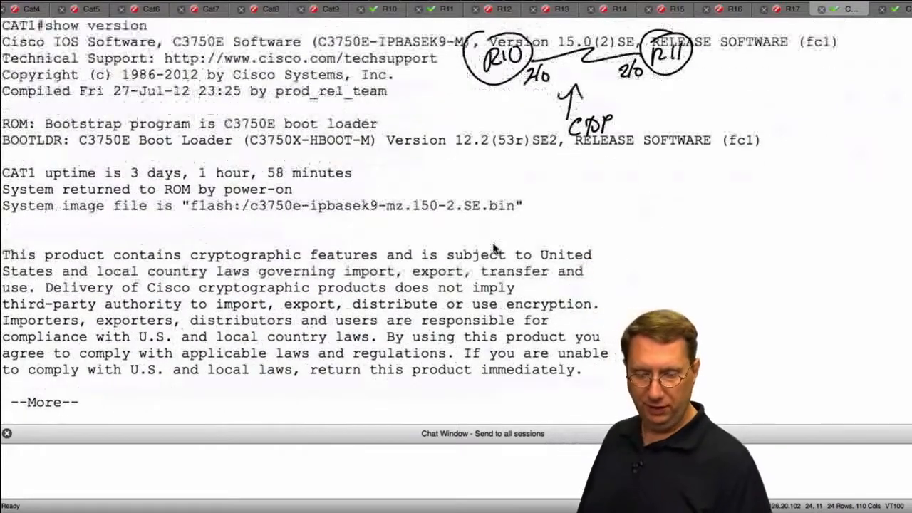
{"action": "double_click", "coordinate": [275, 140]}
{"action": "type", "text": "show cdp nei"}
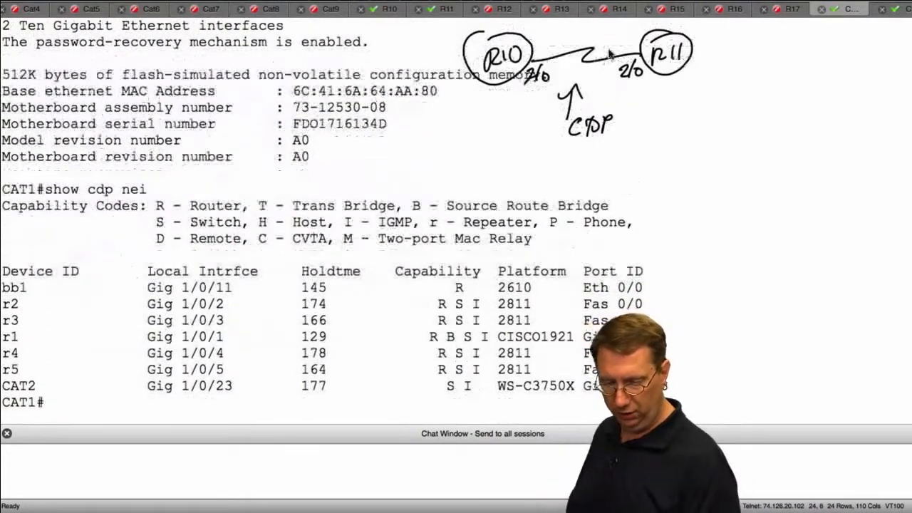
{"action": "double_click", "coordinate": [10, 337]}
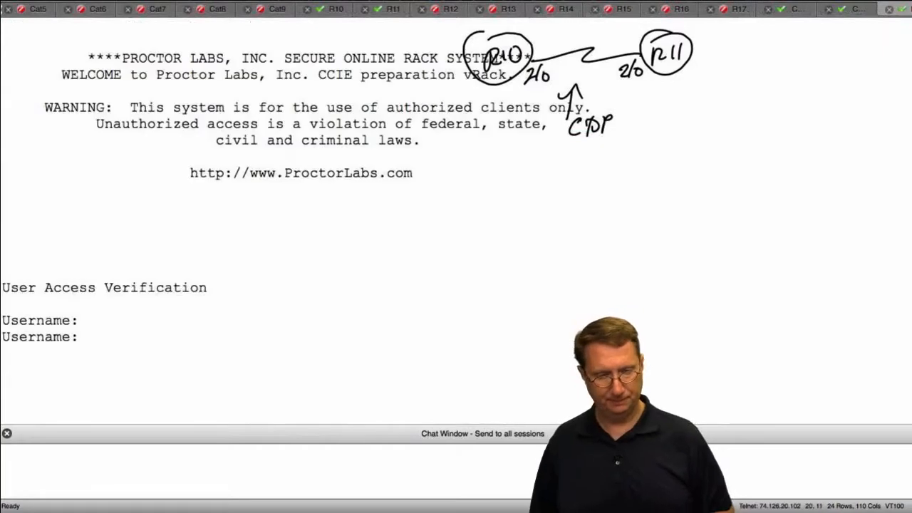
- Log into r1 as tvinson and display its CISCO1921 version and license details
{"action": "type", "text": "tvinson"}
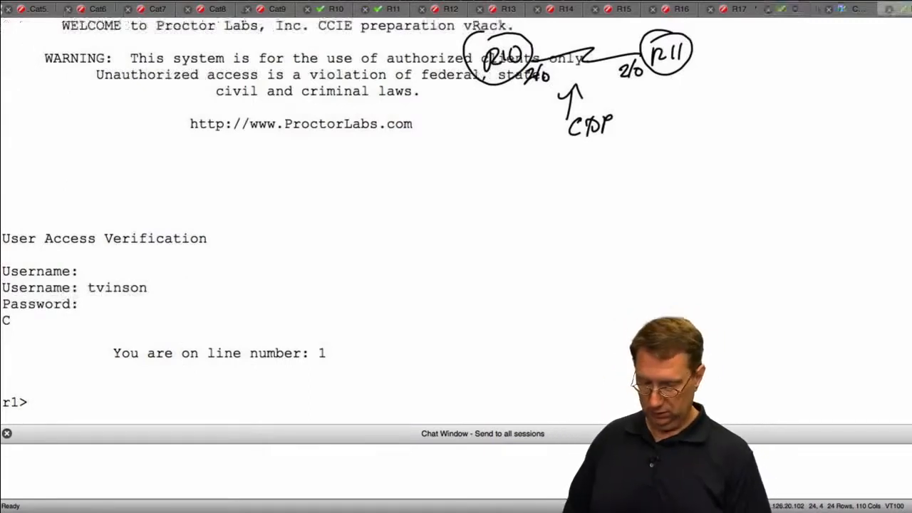
{"action": "type", "text": "show"}
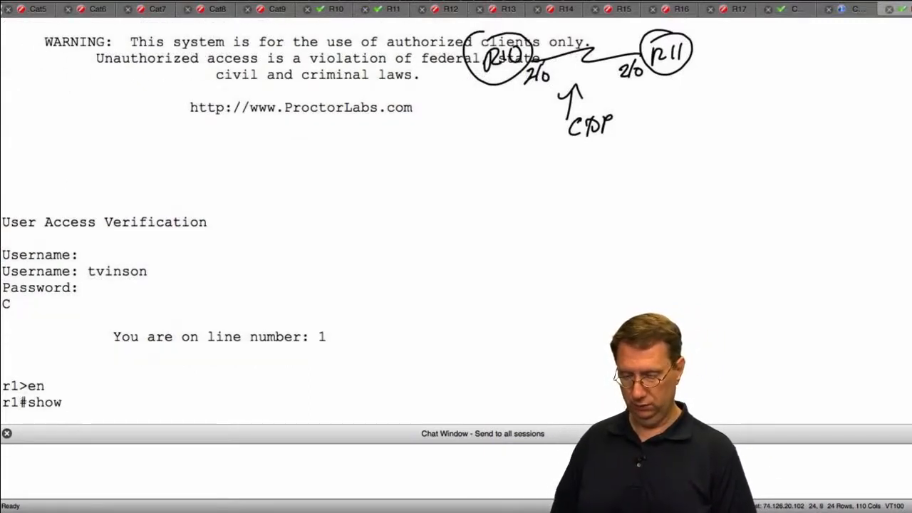
{"action": "type", "text": "vers"}
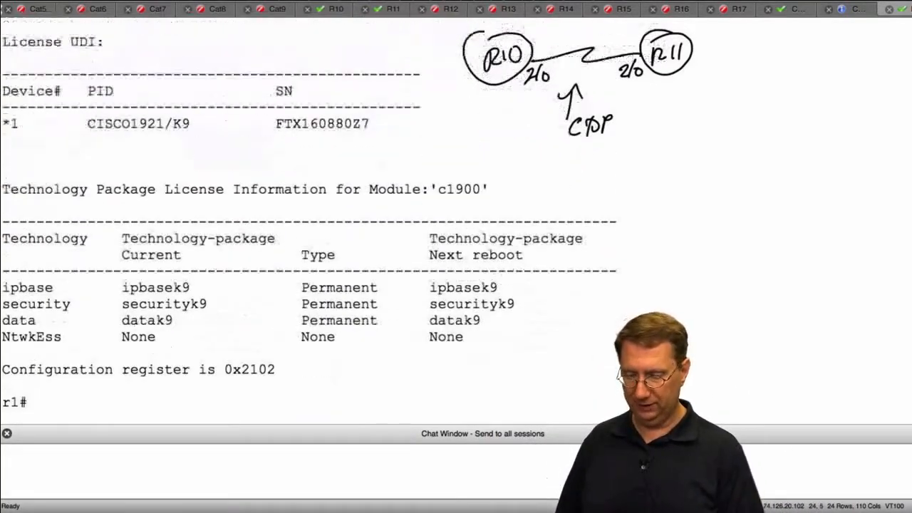
- Enter 'conf t' and 'lldp run' on r1, then begin checking LLDP
{"action": "type", "text": "conf t"}
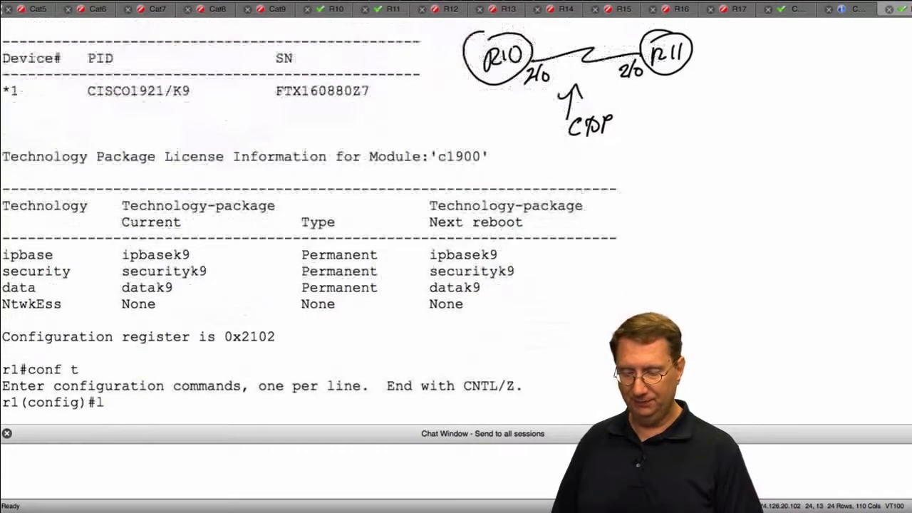
{"action": "type", "text": "lldp run"}
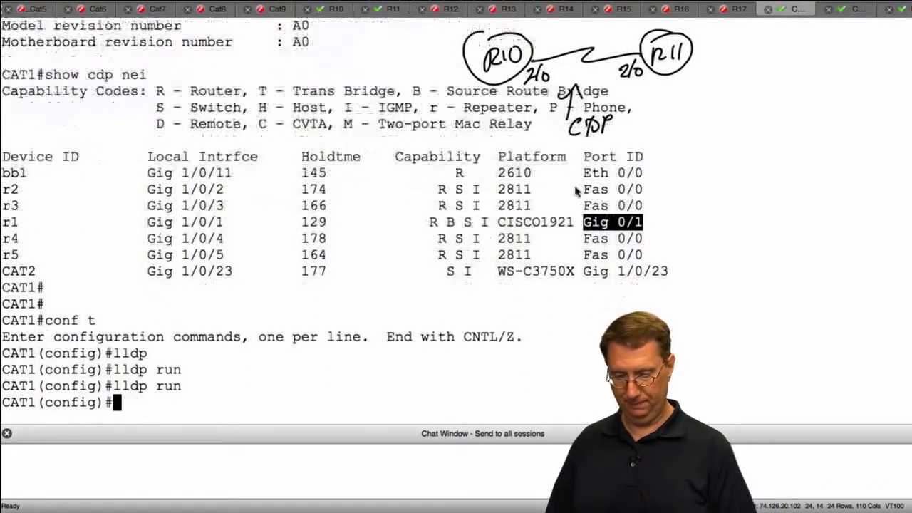
{"action": "type", "text": "show ll"}
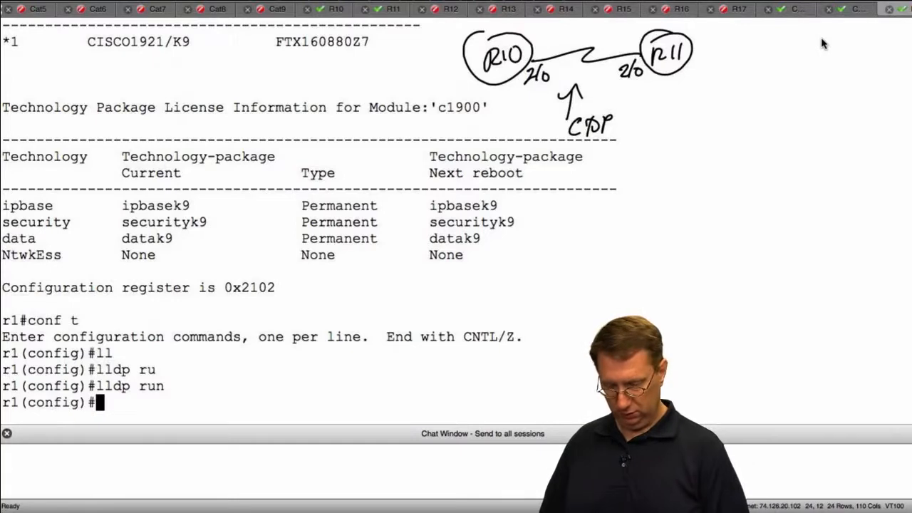
- Show r1's CDP neighbors CAT1 and CAT2, then CAT1's active LLDP status
{"action": "type", "text": "do sho cdp n"}
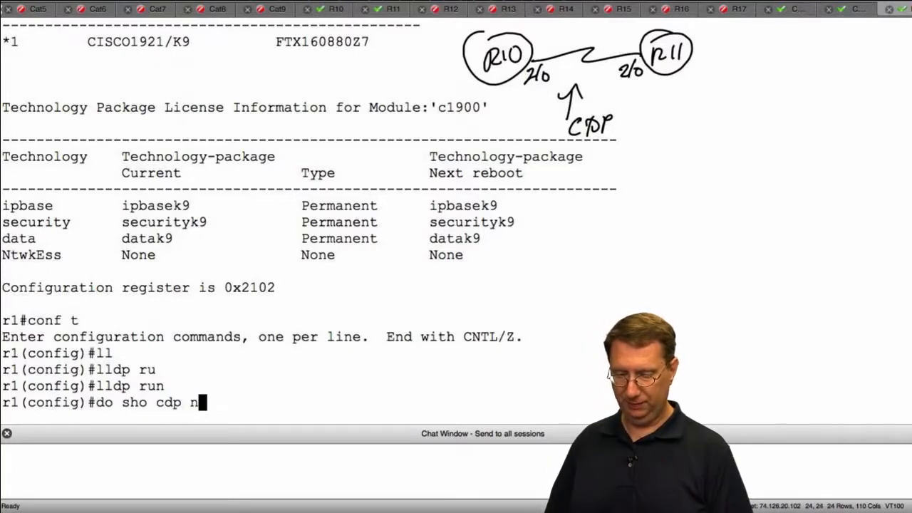
{"action": "type", "text": "ei"}
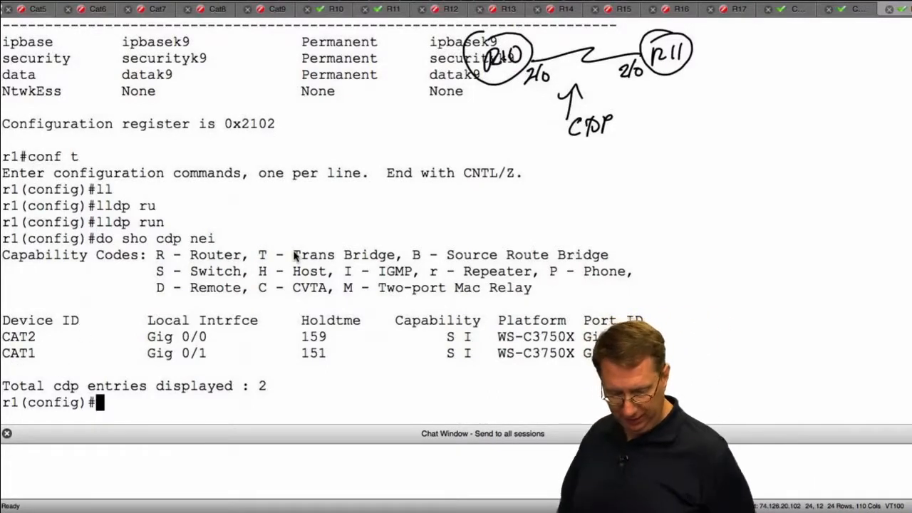
{"action": "type", "text": "do sho cdp"}
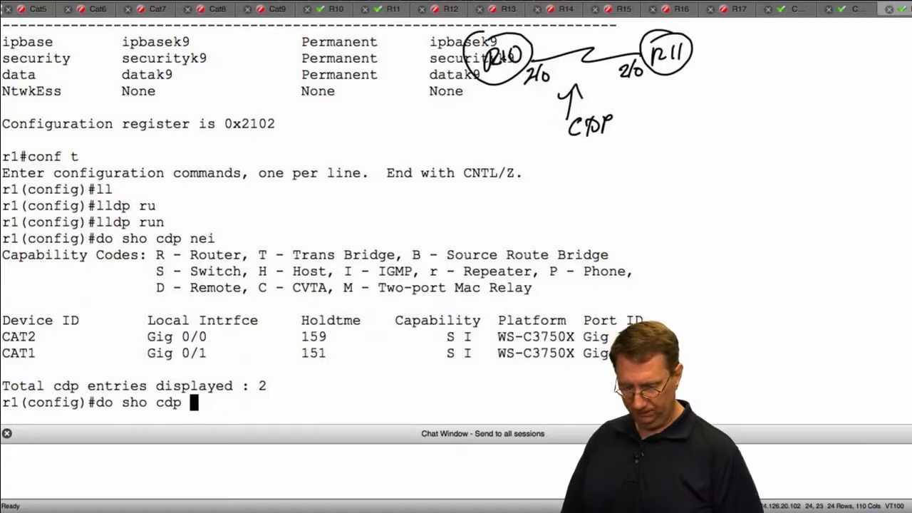
{"action": "type", "text": "lldp"}
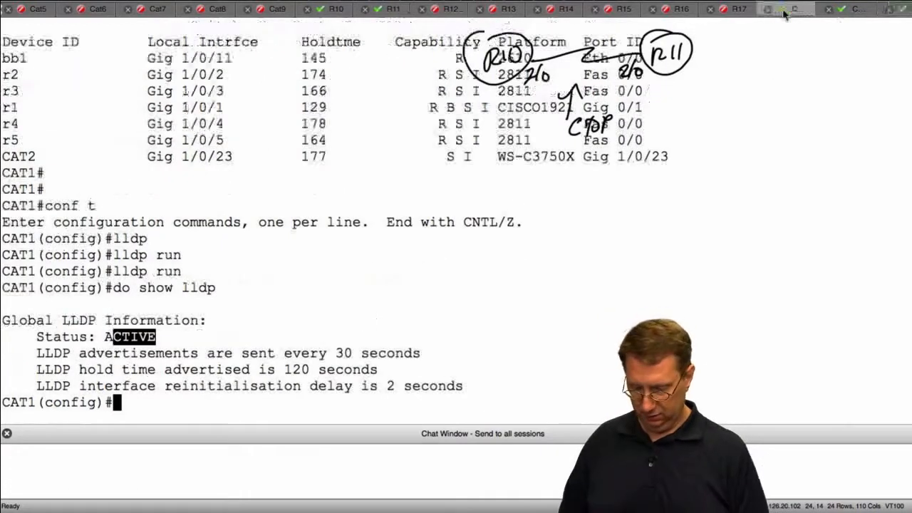
- Show CAT1's LLDP neighbor r1 on Gi1/0/1, then exit to the privileged prompt
{"action": "type", "text": "do sh lldp nei"}
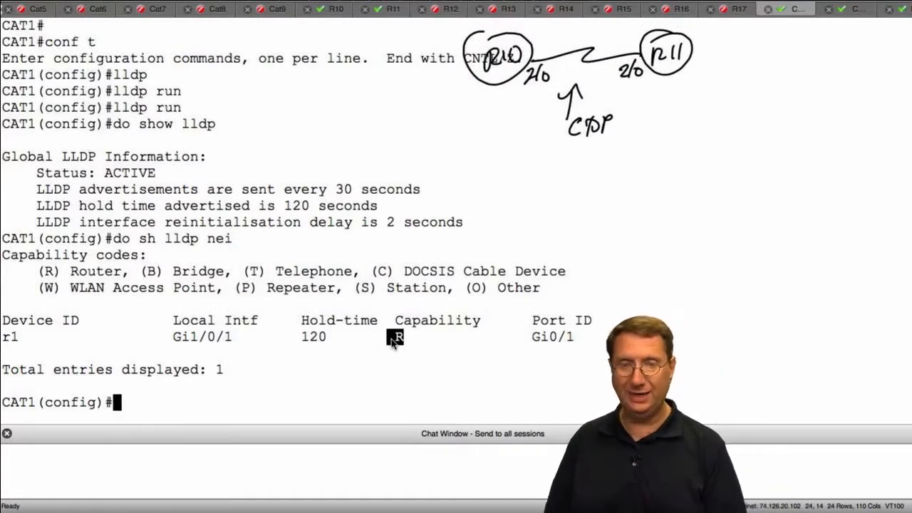
{"action": "type", "text": "soh w"}
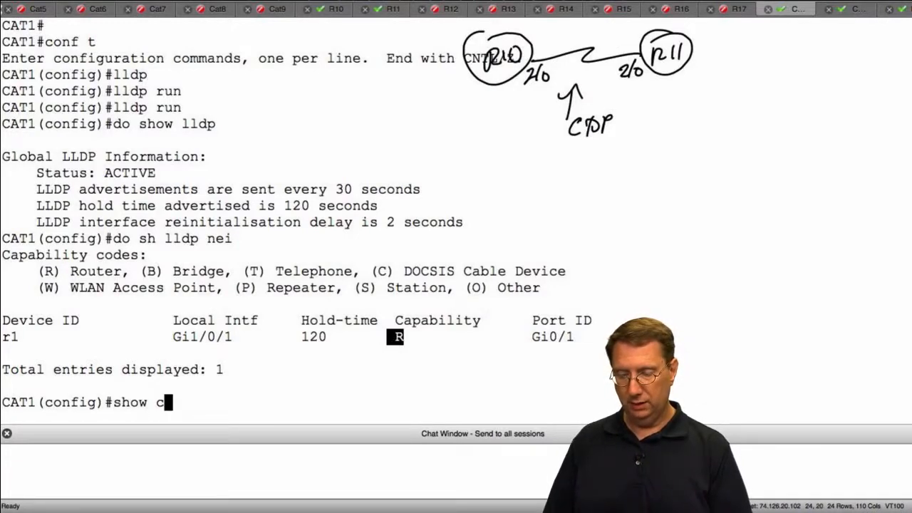
{"action": "type", "text": "lldp n"}
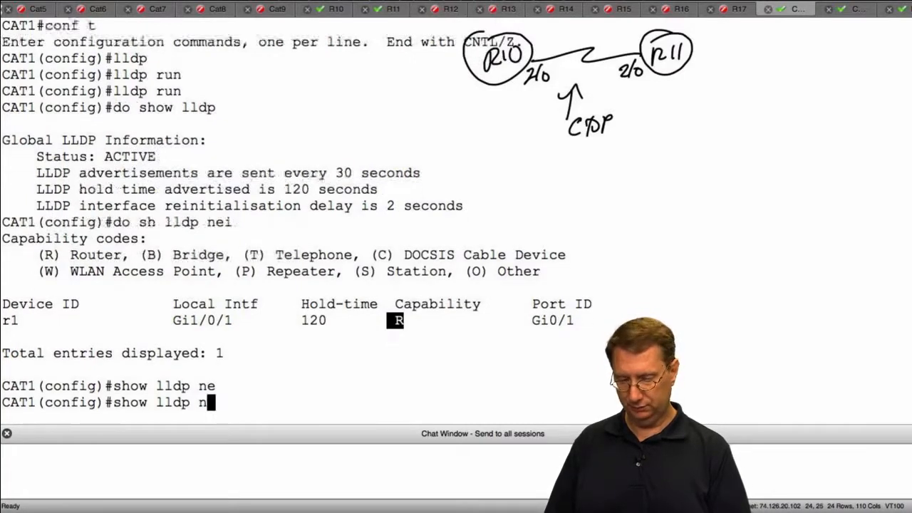
{"action": "type", "text": "exit"}
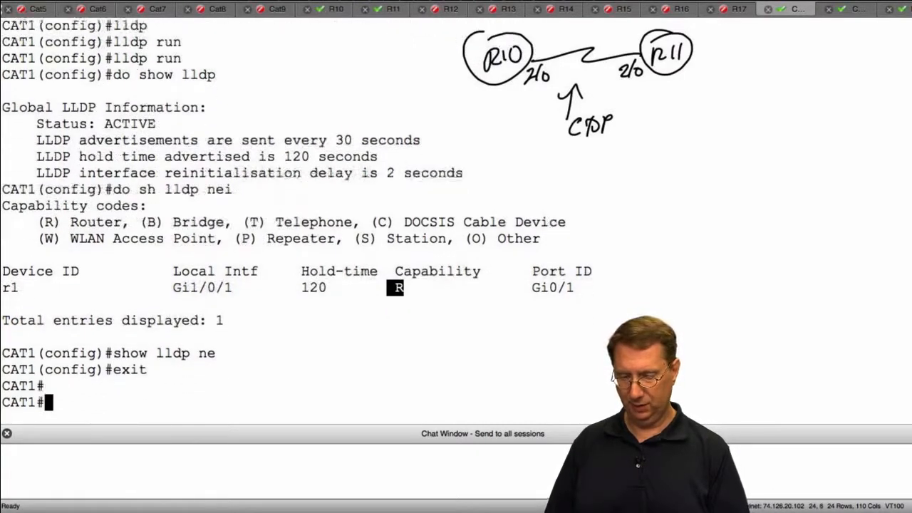
- Show CAT1's detailed LLDP entry for r1, highlight management IP 10.1.100.1, then configure r1
{"action": "type", "text": "show lldp neighbors"}
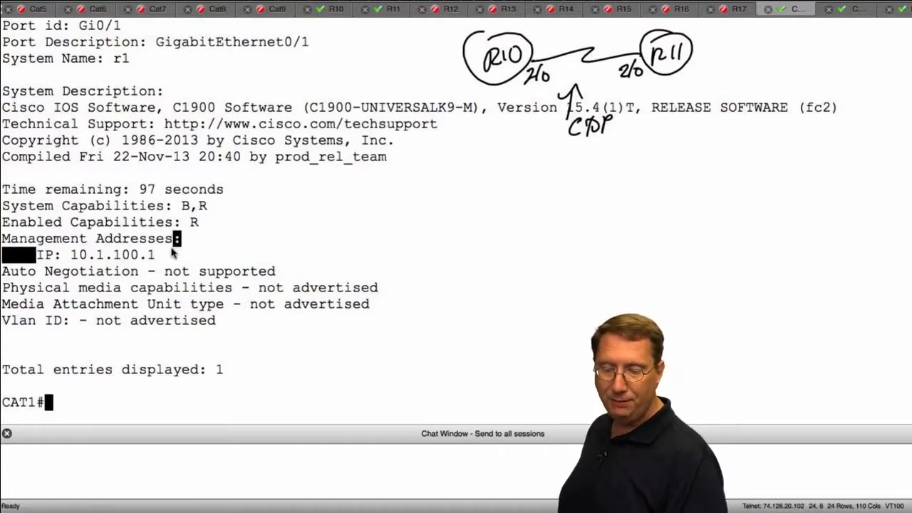
{"action": "double_click", "coordinate": [93, 254]}
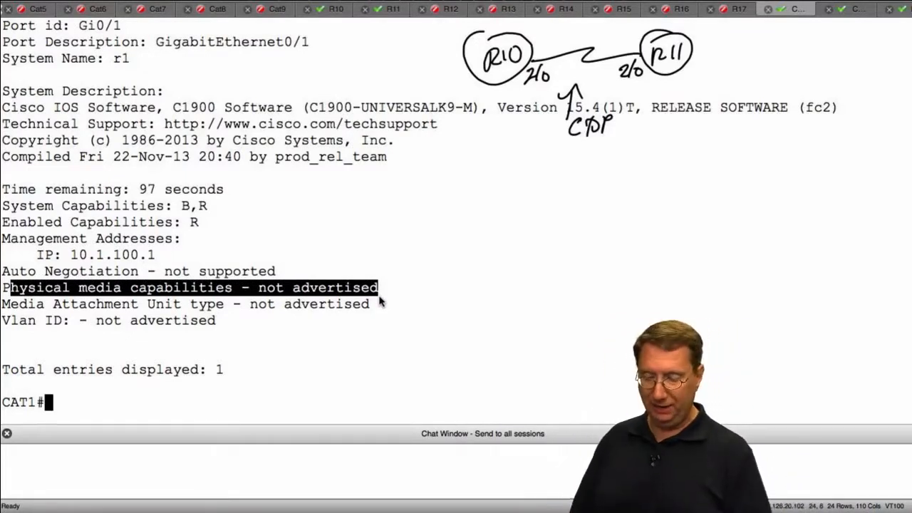
{"action": "type", "text": "cofn"}
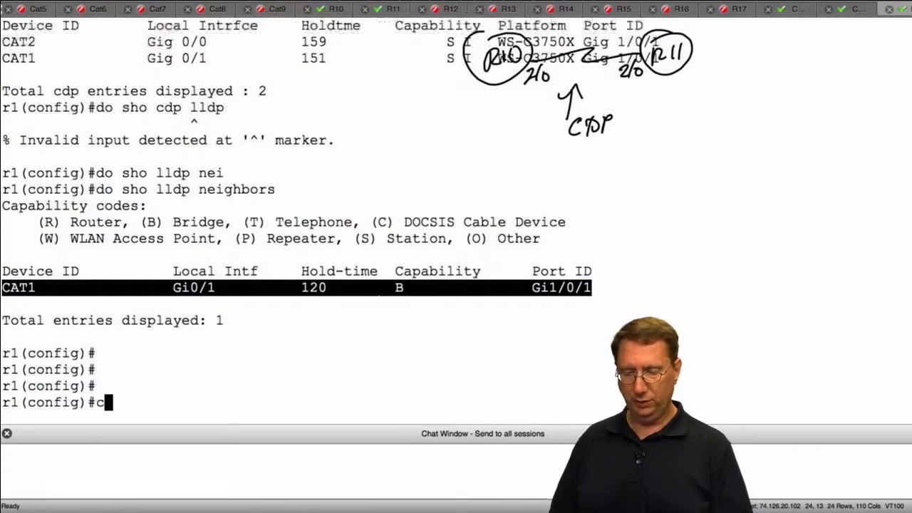
- List r1's global CDP options, then its LLDP options: holdtime, reinit, run, timer, tlv-select
{"action": "type", "text": "dp ?"}
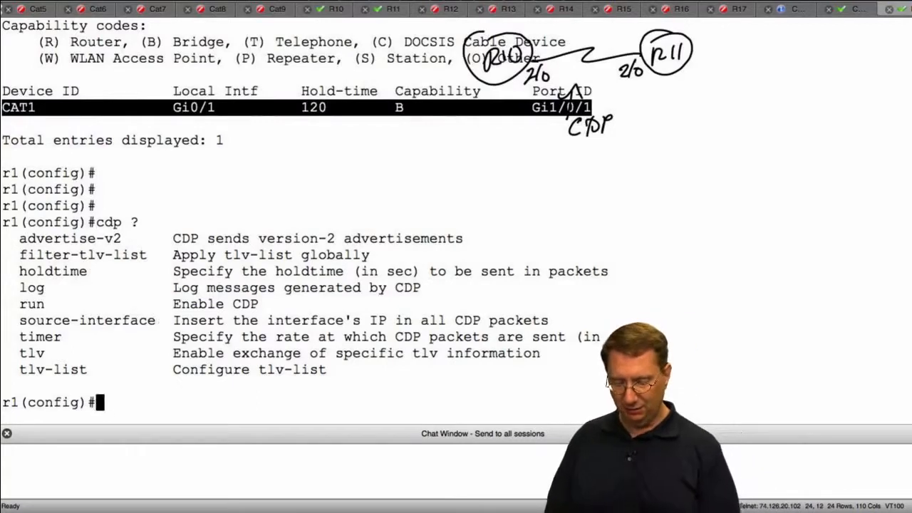
{"action": "type", "text": "lldp ?"}
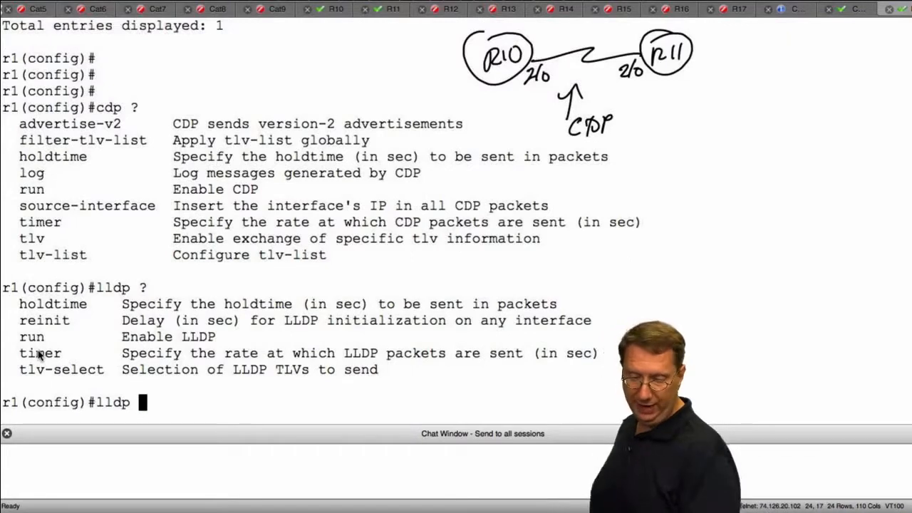
- Highlight the LLDP timer option and list r1's selectable TLVs, mac-phy-cfg through system-name
{"action": "double_click", "coordinate": [40, 353]}
{"action": "type", "text": " tlv ?"}
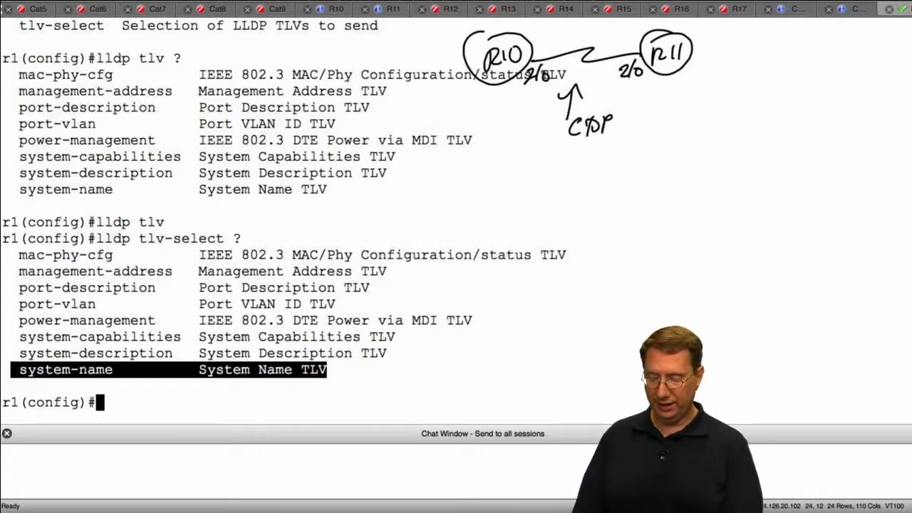
{"action": "type", "text": "i"}
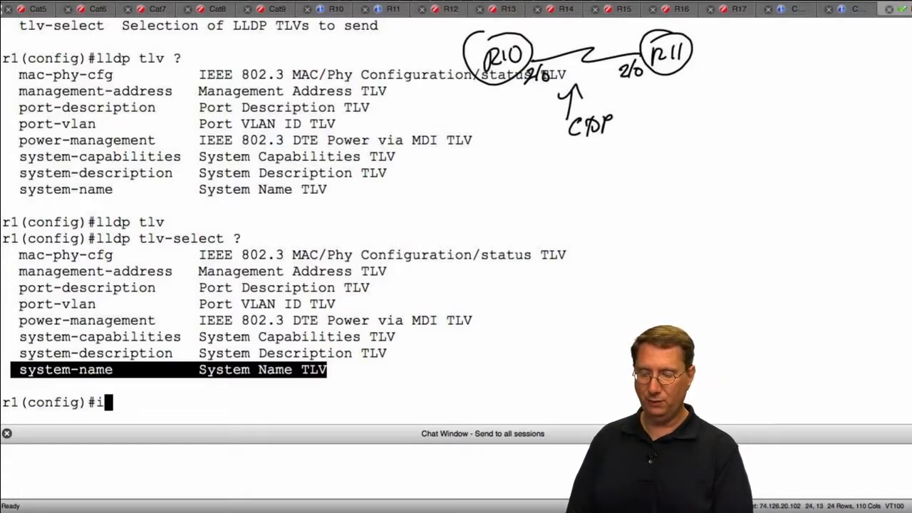
- Enter interface Gi0/1 on r1 and confirm CAT1 as its LLDP neighbor
{"action": "type", "text": "nt g0/"}
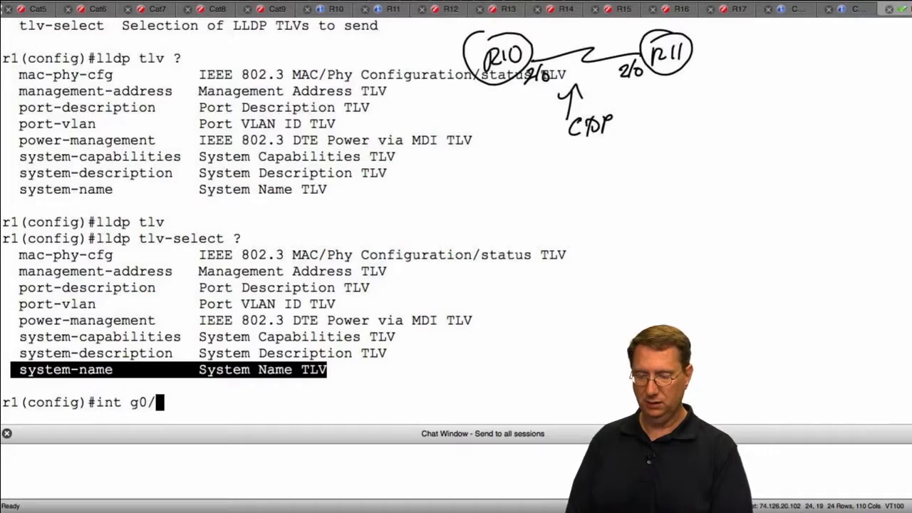
{"action": "type", "text": "1"}
{"action": "type", "text": "do sh"}
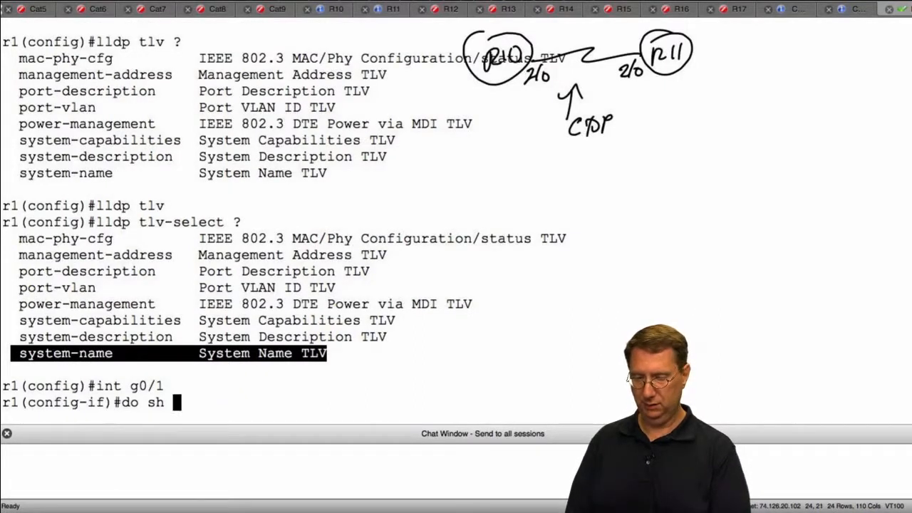
{"action": "type", "text": "lldp"}
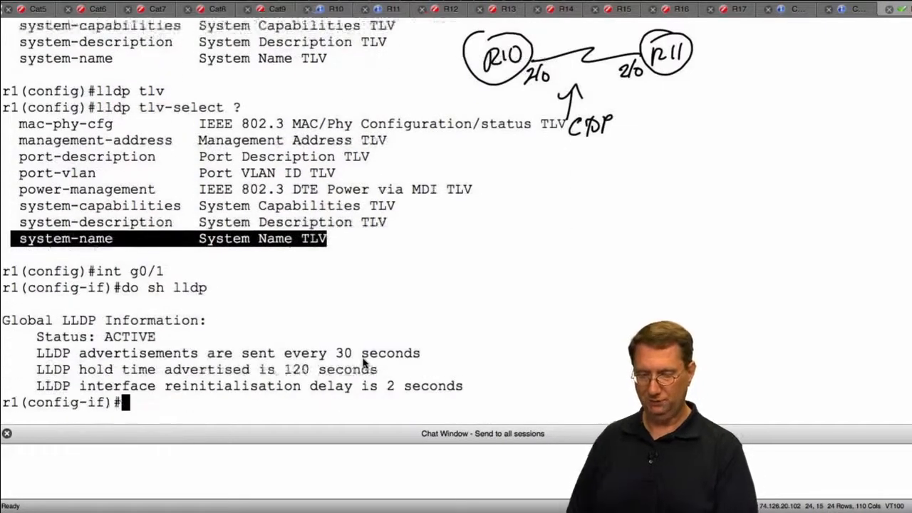
{"action": "type", "text": "do sh lldp"}
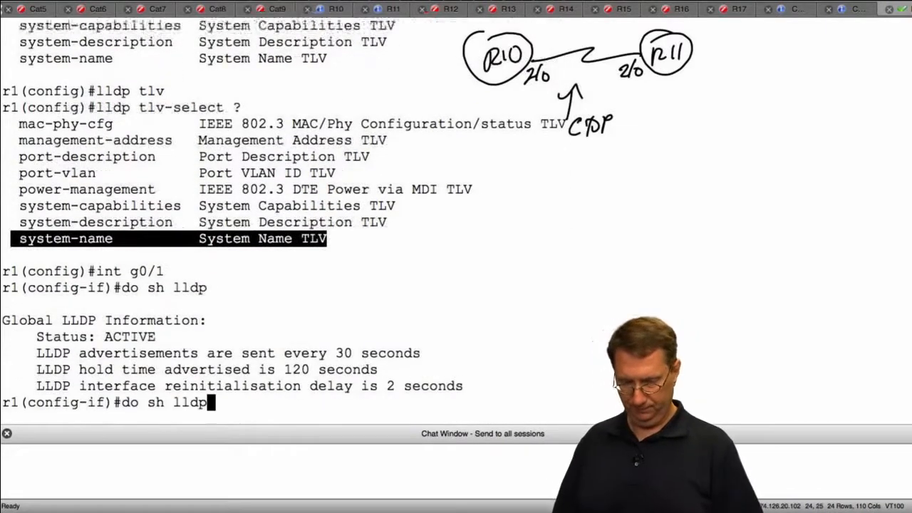
{"action": "type", "text": "nei"}
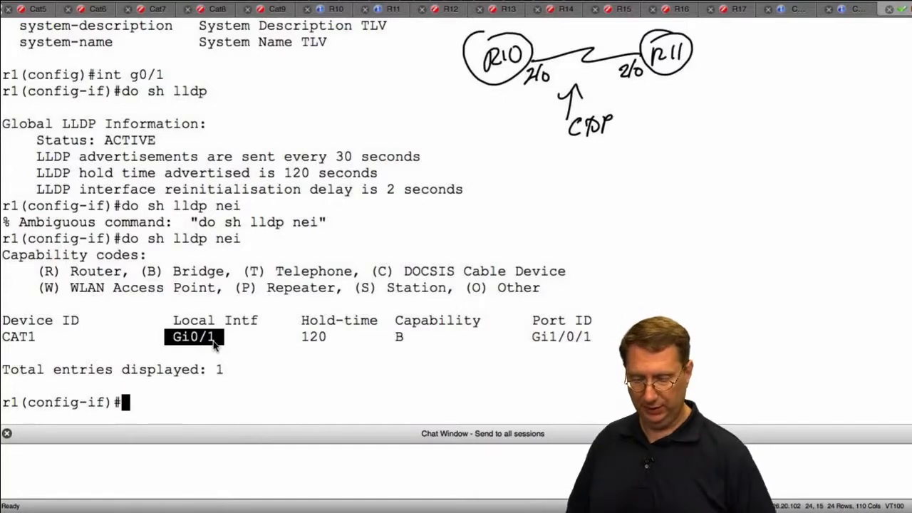
- List the per-interface LLDP options: receive, tlv-select and transmit
{"action": "type", "text": "int g0/1"}
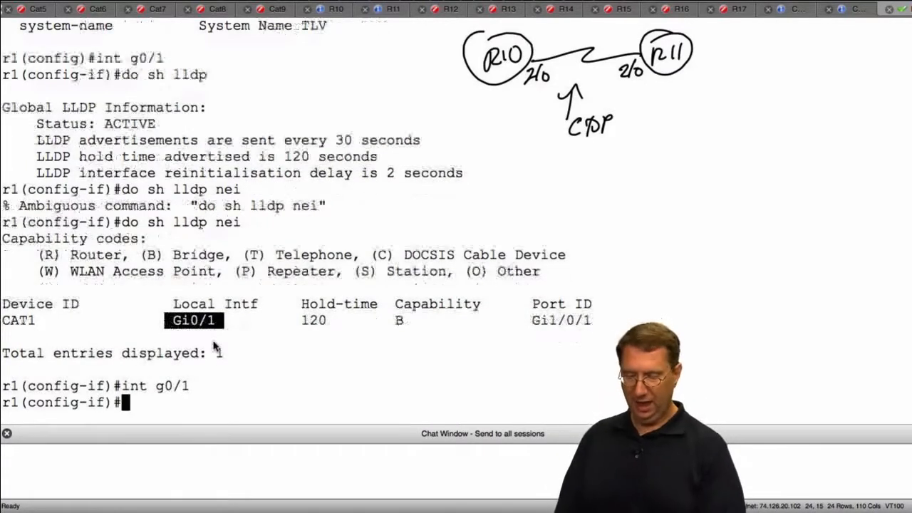
{"action": "type", "text": "lldp"}
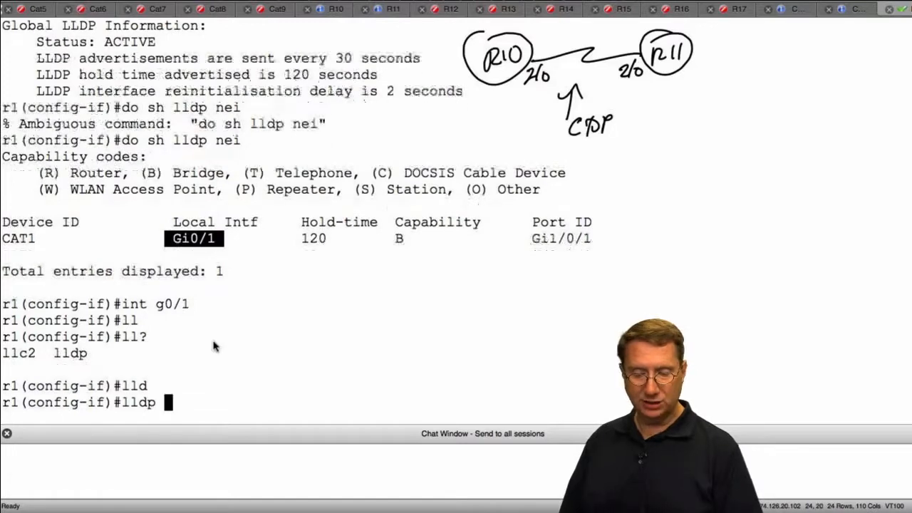
{"action": "type", "text": "?"}
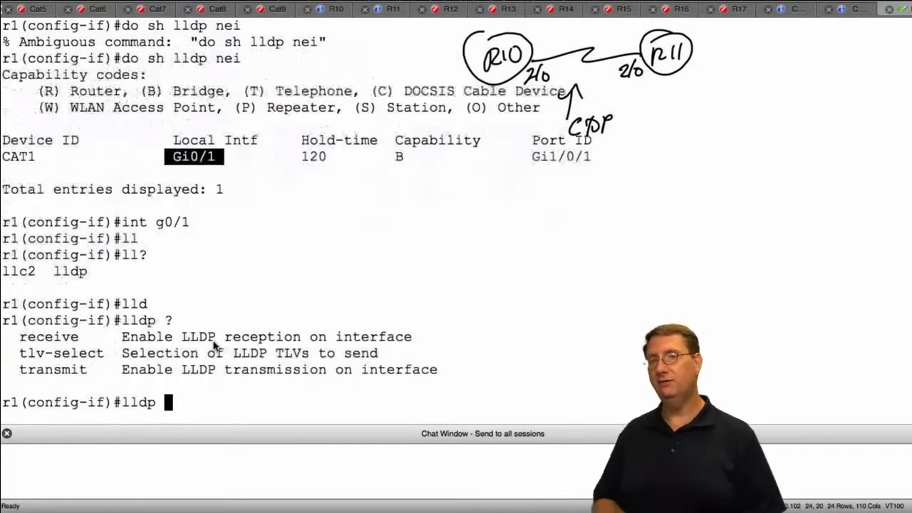